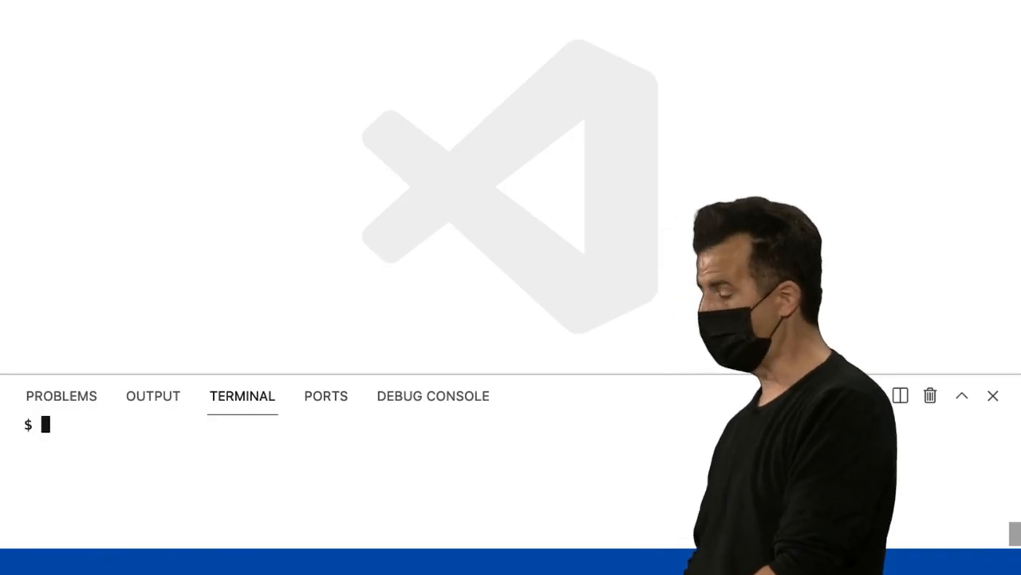
Write mario.c with #include <stdio.h> and main(void) printing "????\n", then begin typing make
type("code mario.c")
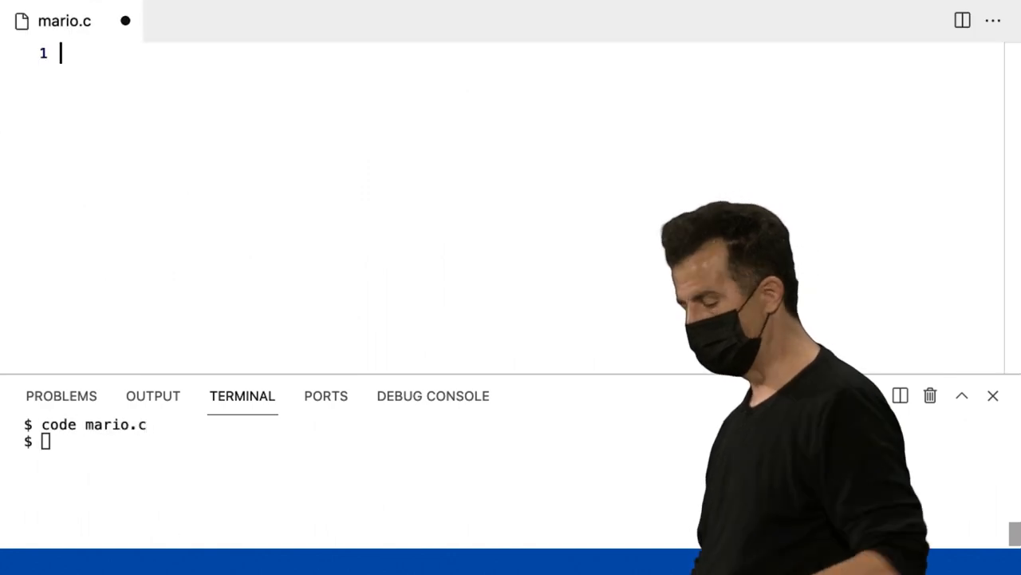
type("#incl")
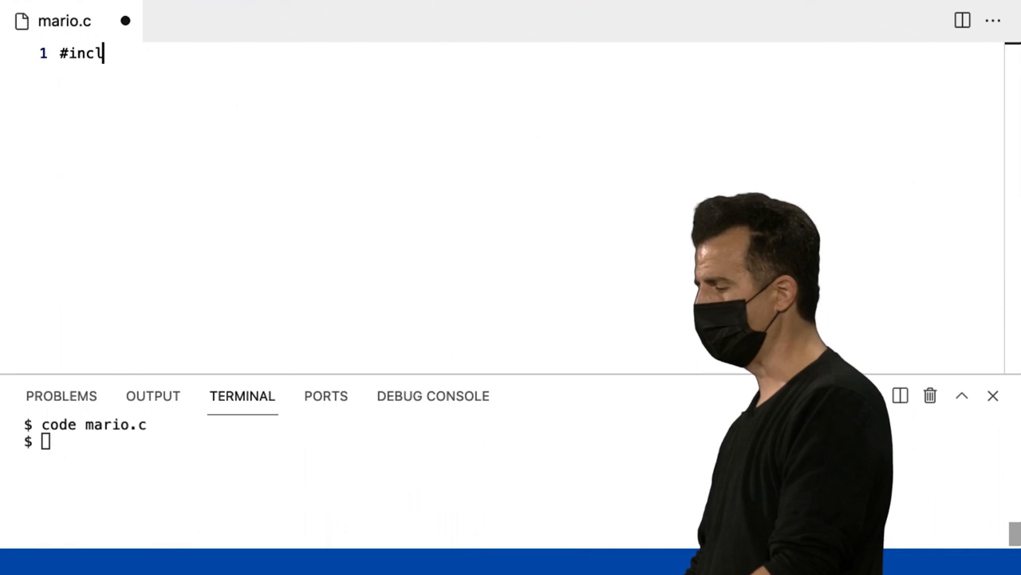
type("ude <stdio.h>")
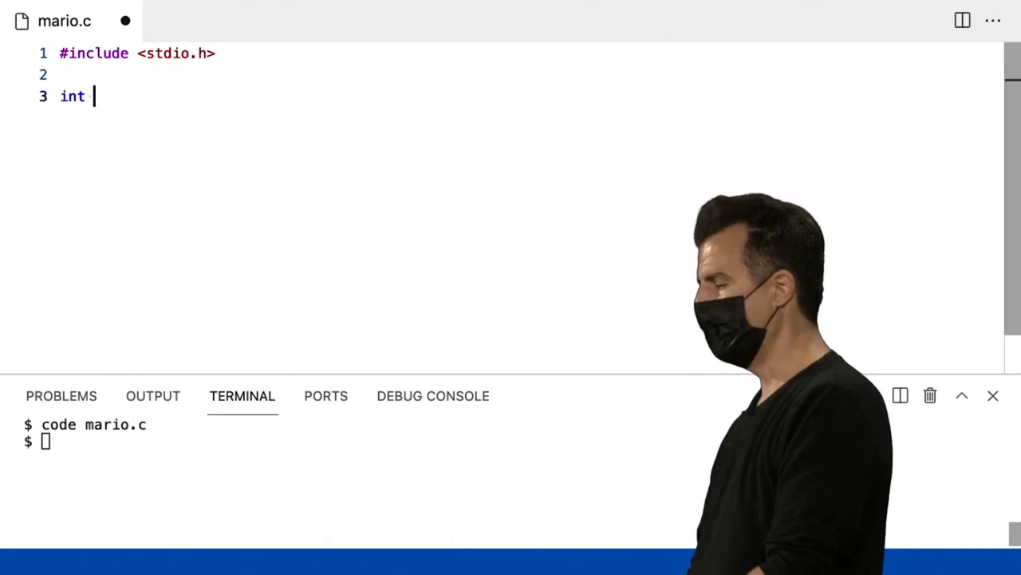
type("main(void)")
type("pri")
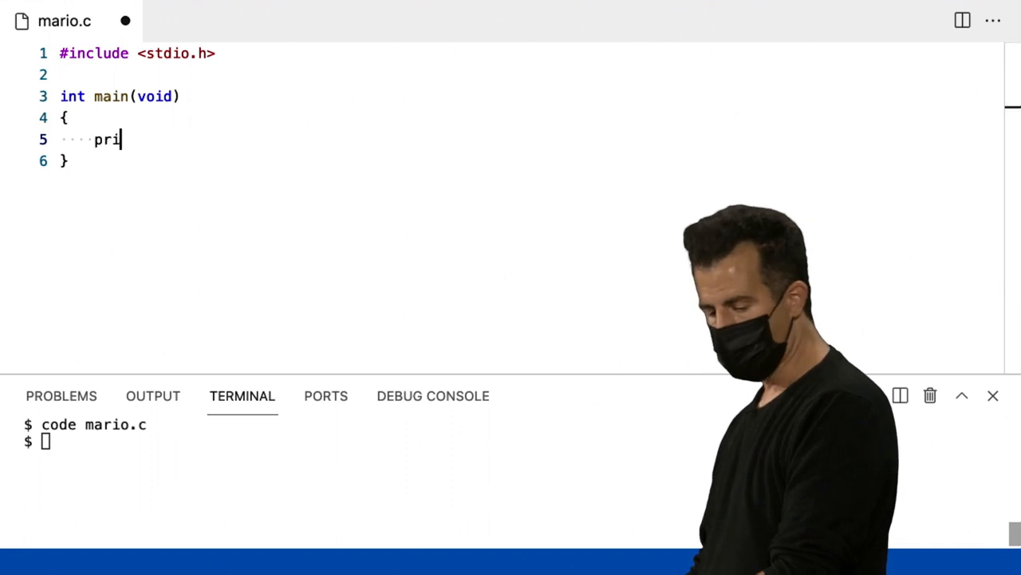
type("ntf(\"?")
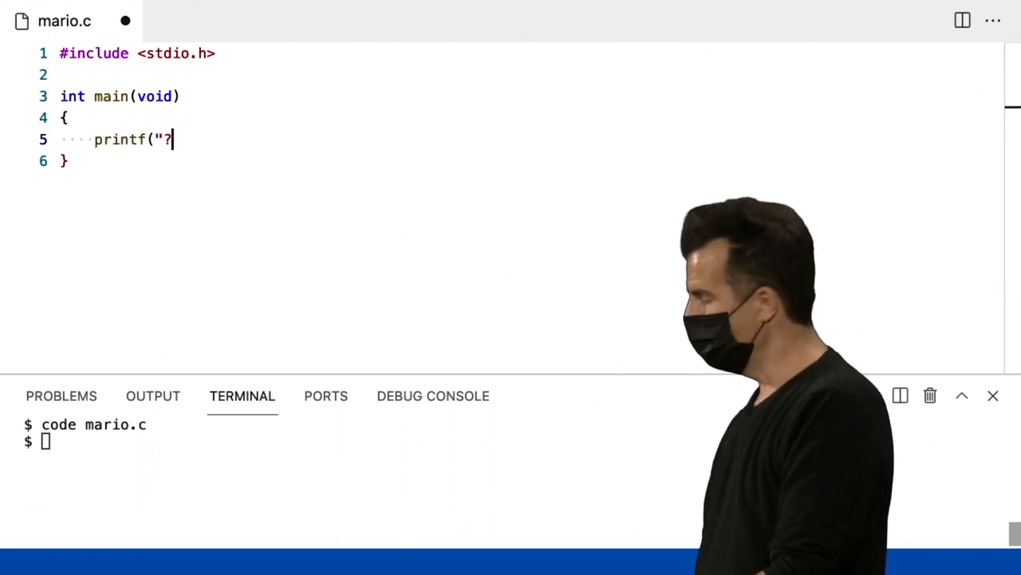
type("???\\n\");")
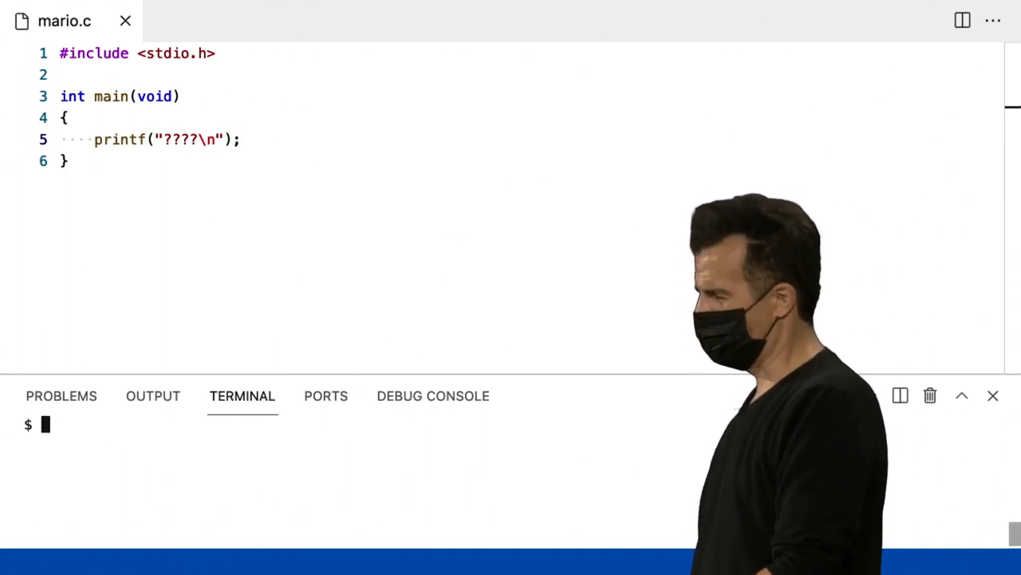
type("make")
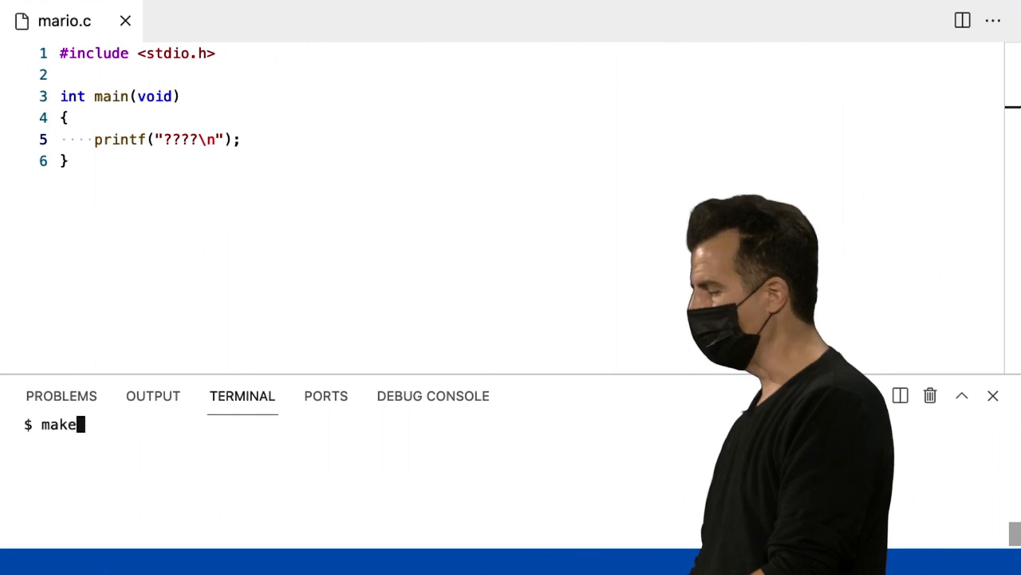
Build mario with make and run it, printing "????" in the terminal
key("Return")
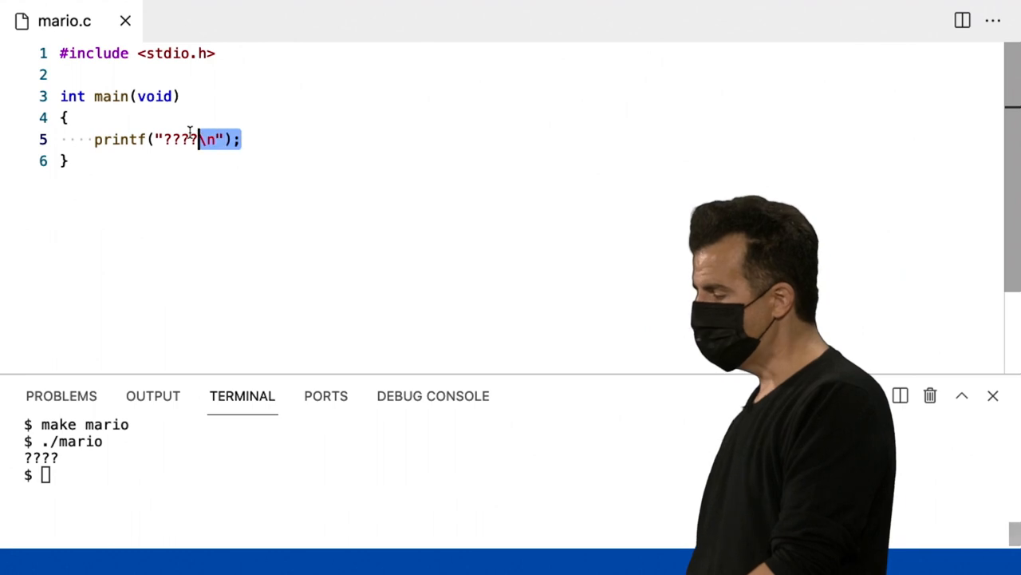
Print "?" inside a for (int i = 0; i < 4; i++) loop and rebuild with make mario
type("for")
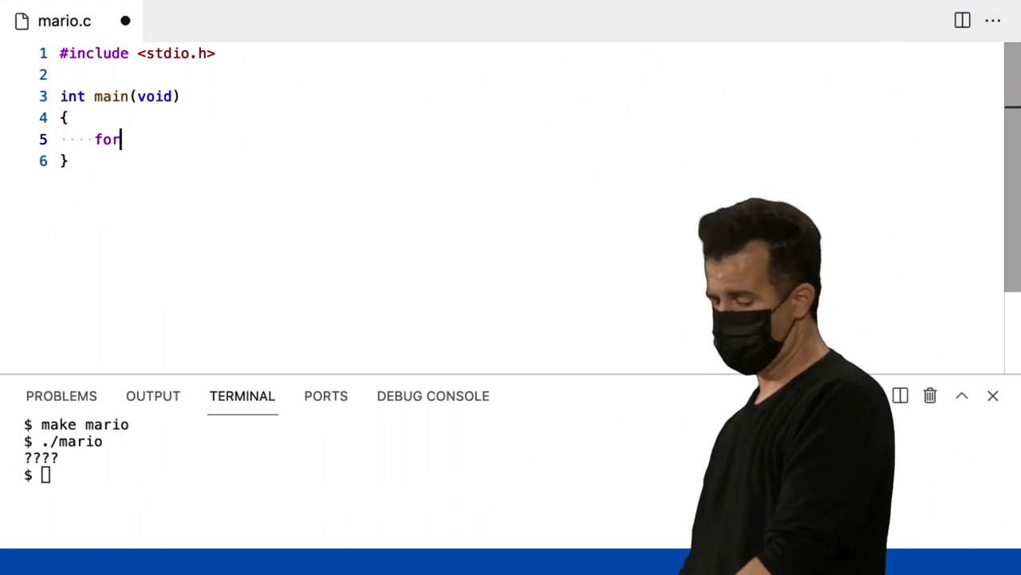
type("(int i = 0;")
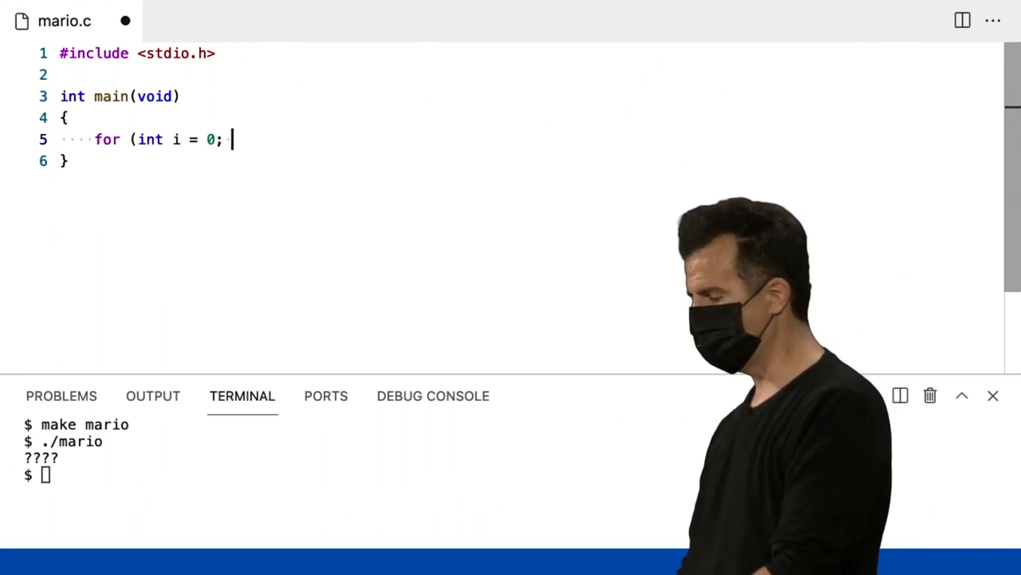
type("i < 4; i++)")
type("printf")
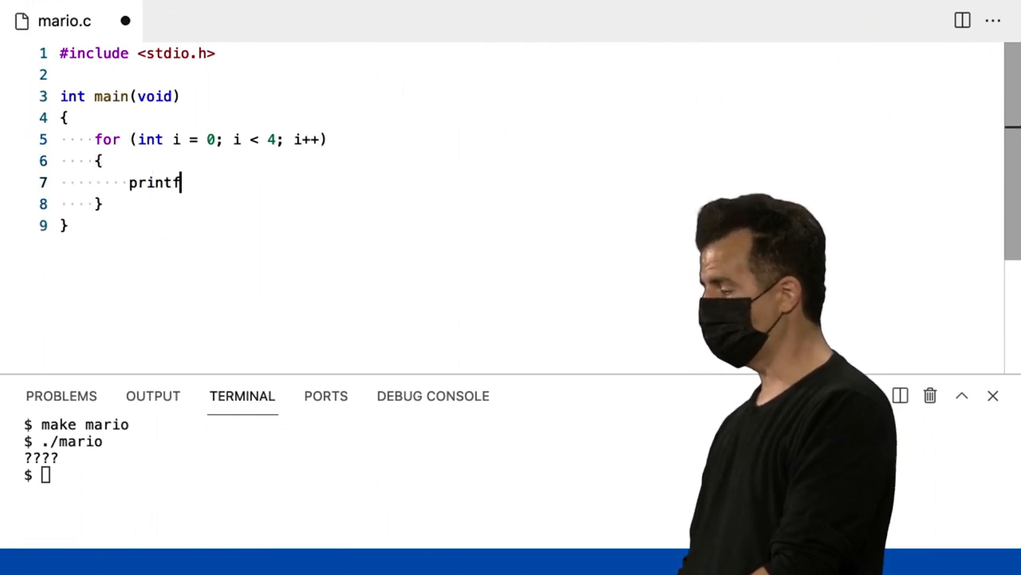
type("(\"?\"")
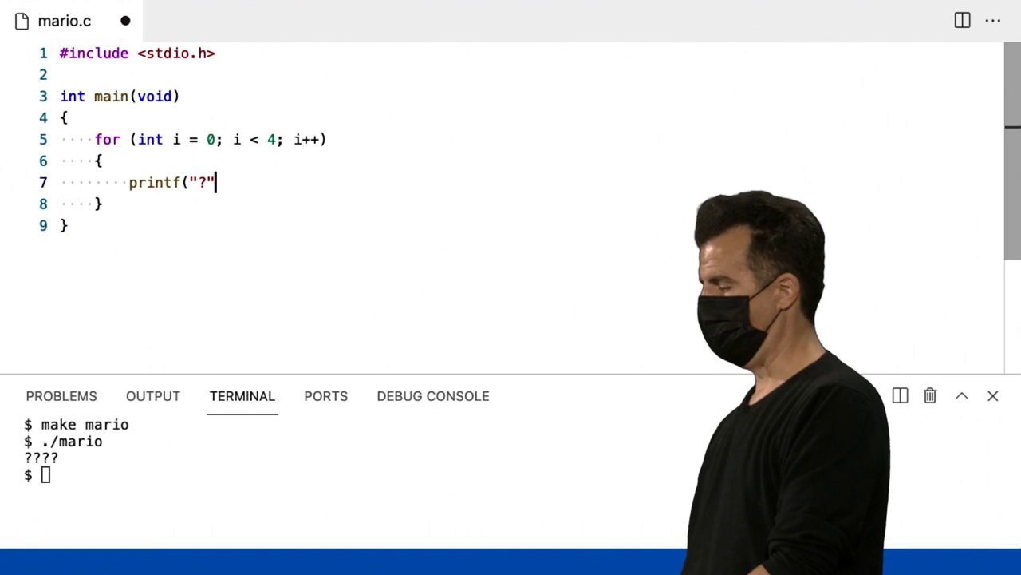
type(";")
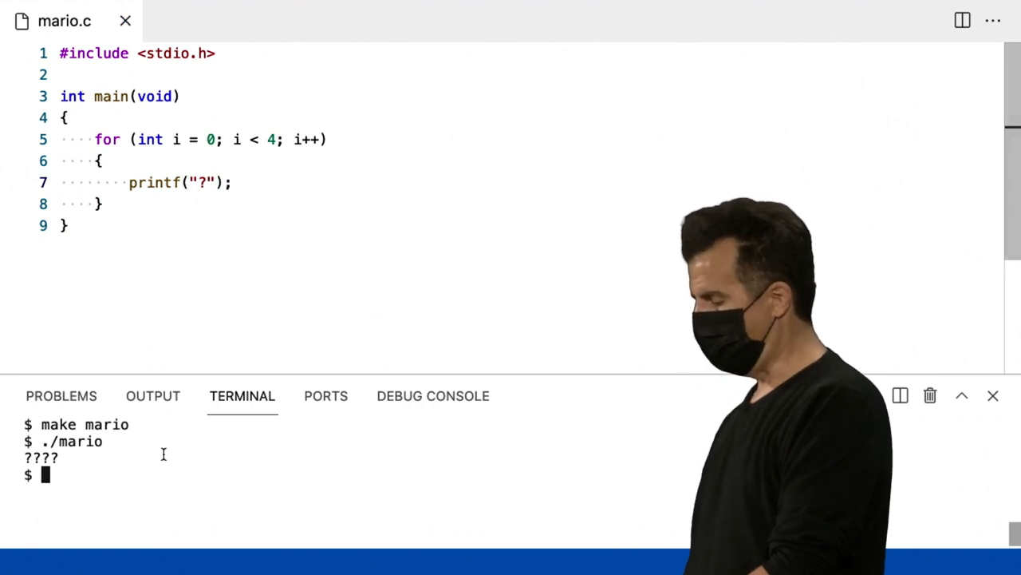
type("make mario")
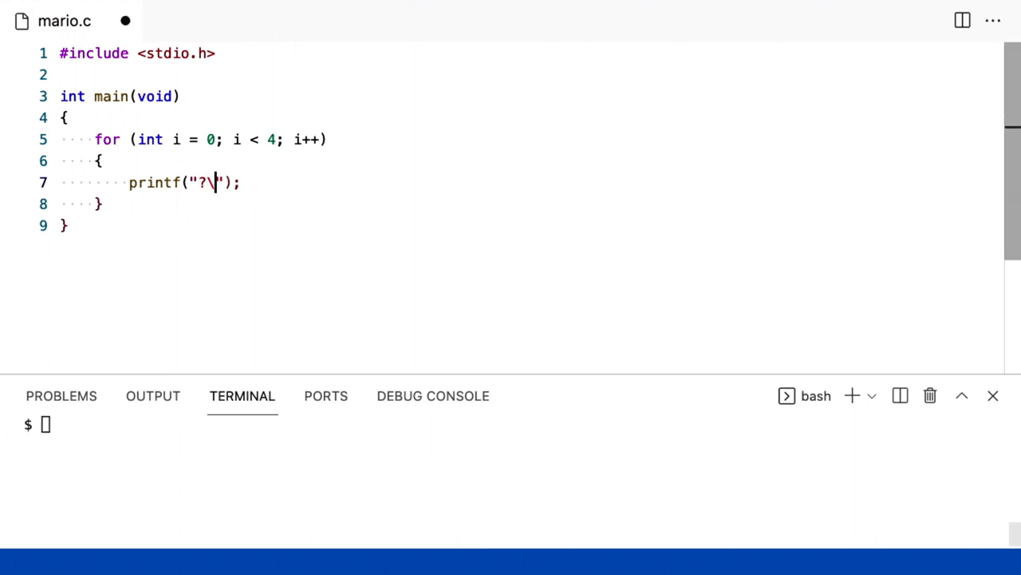
Remove \n from the looped printf and add printf("\n"); on a new line after the loop
type("n")
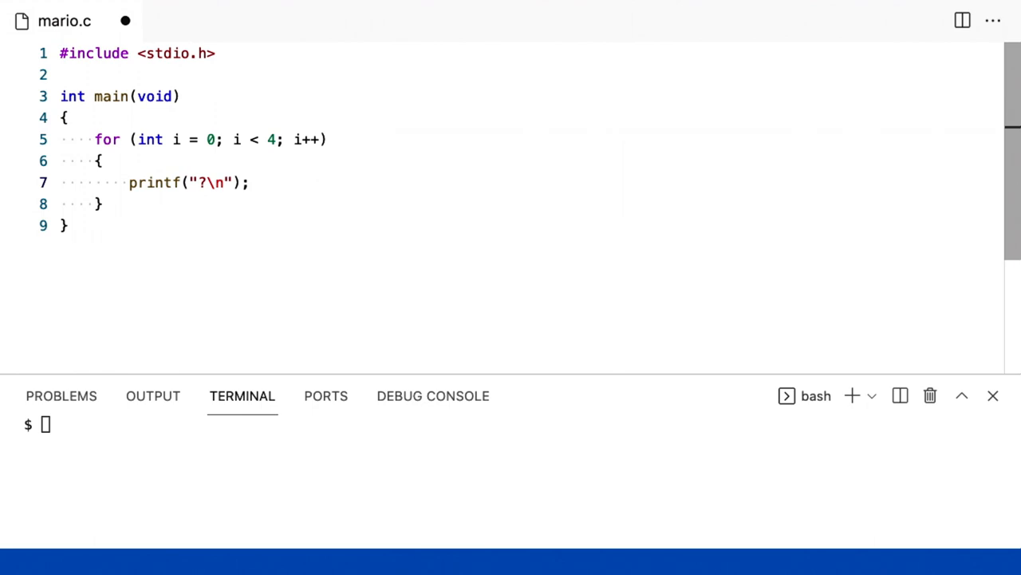
key("Backspace")
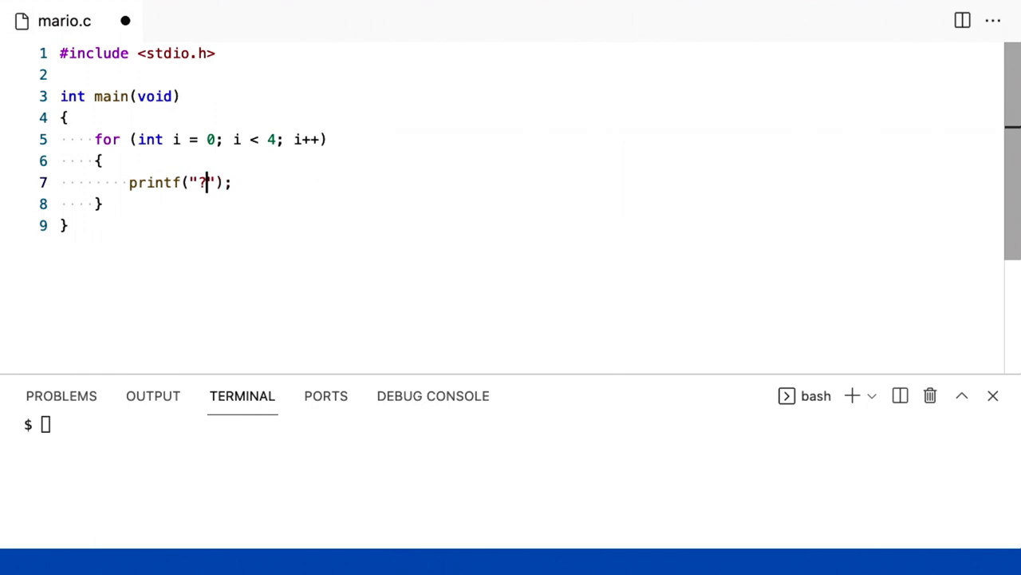
key("Enter")
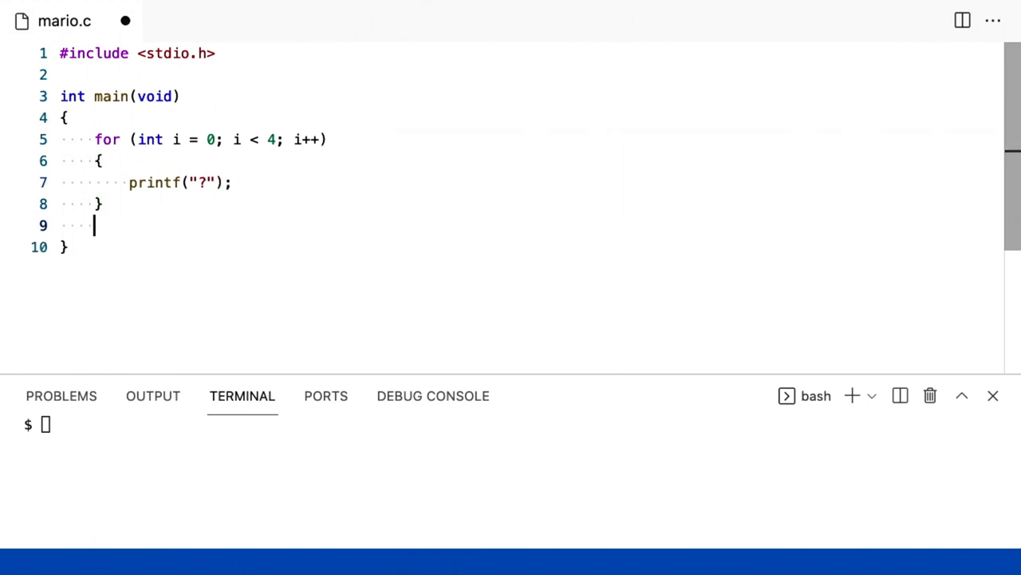
type("pri")
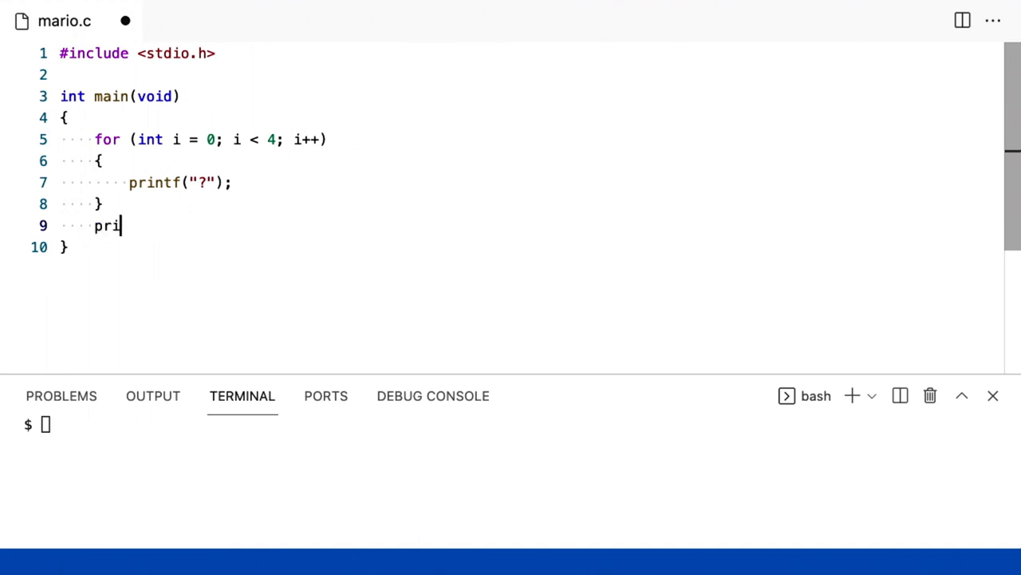
type("ntf(\"\\")
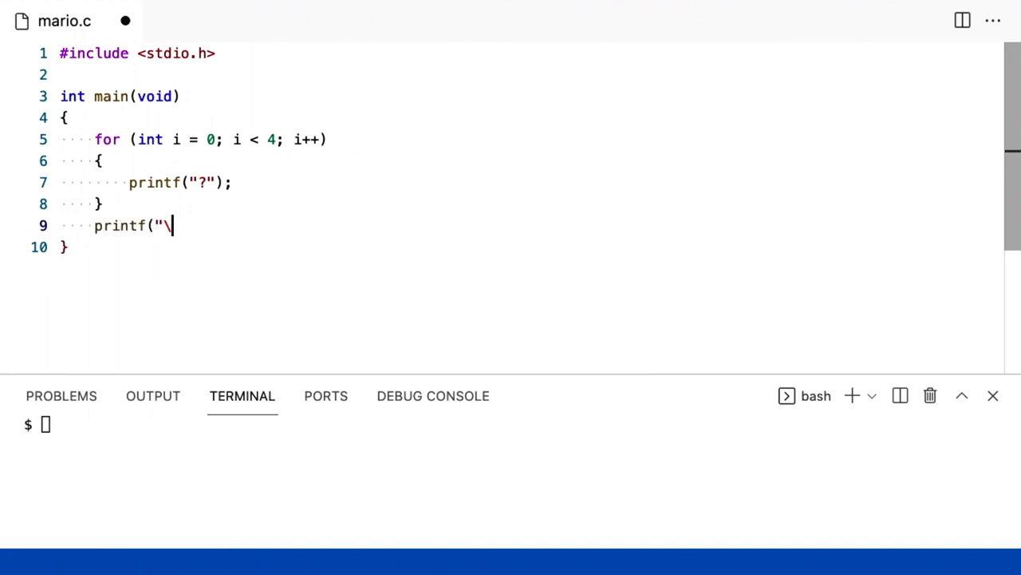
type("n\");")
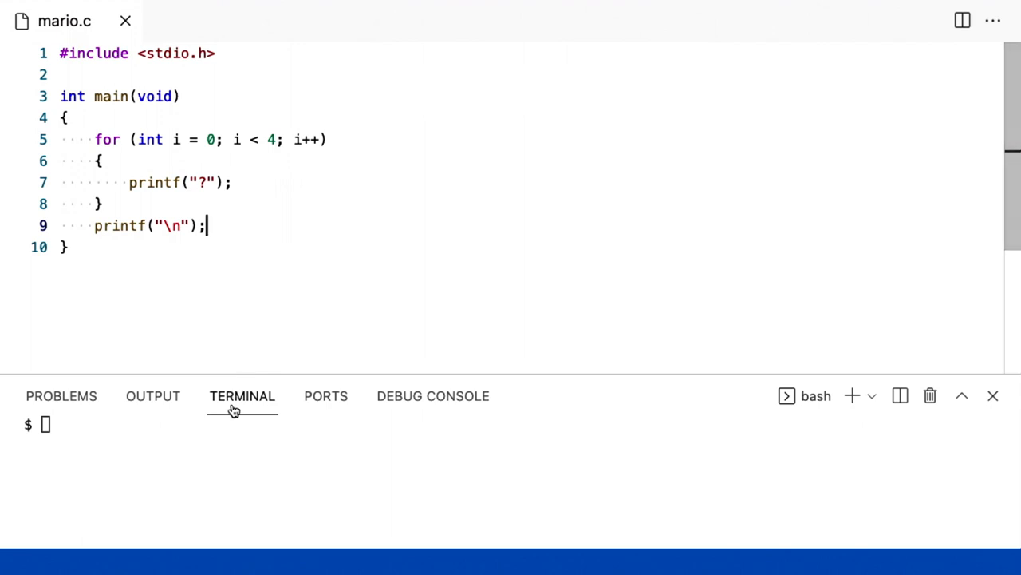